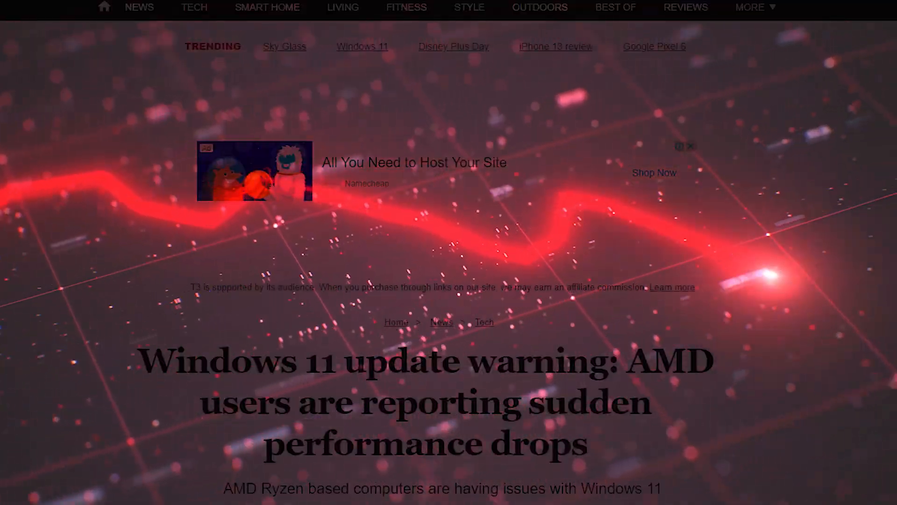
scroll("down", 3)
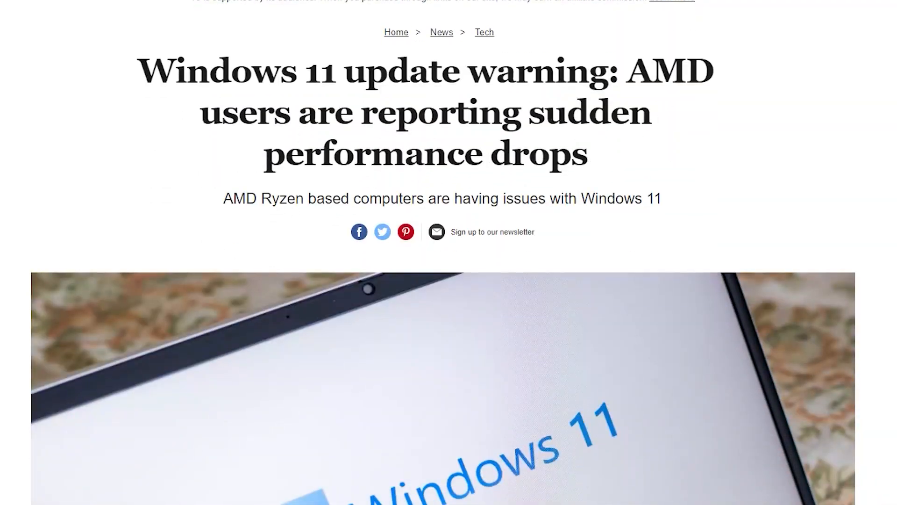